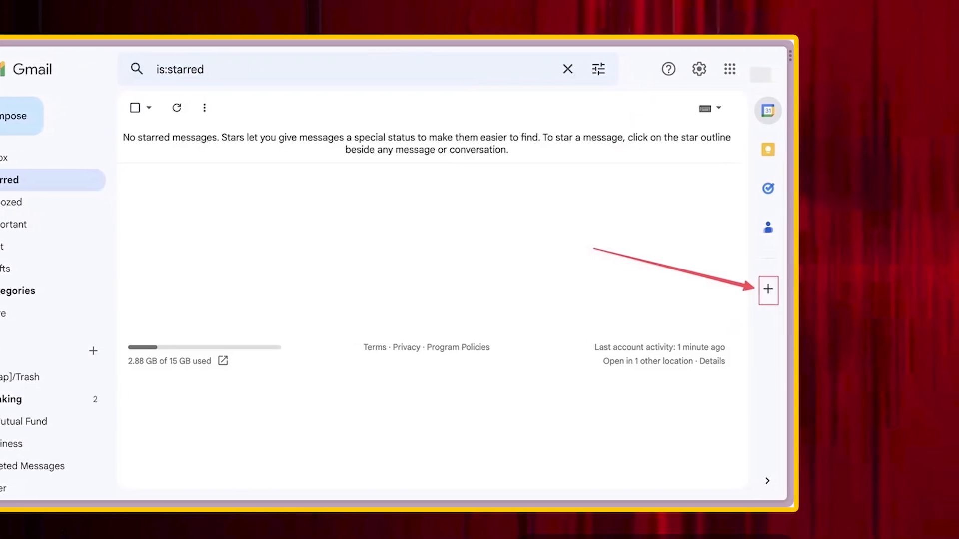
- Search the Gmail add-on catalogue for "Fax" and choose FAX.PLUS - Online Fax Service
left_click(768, 290)
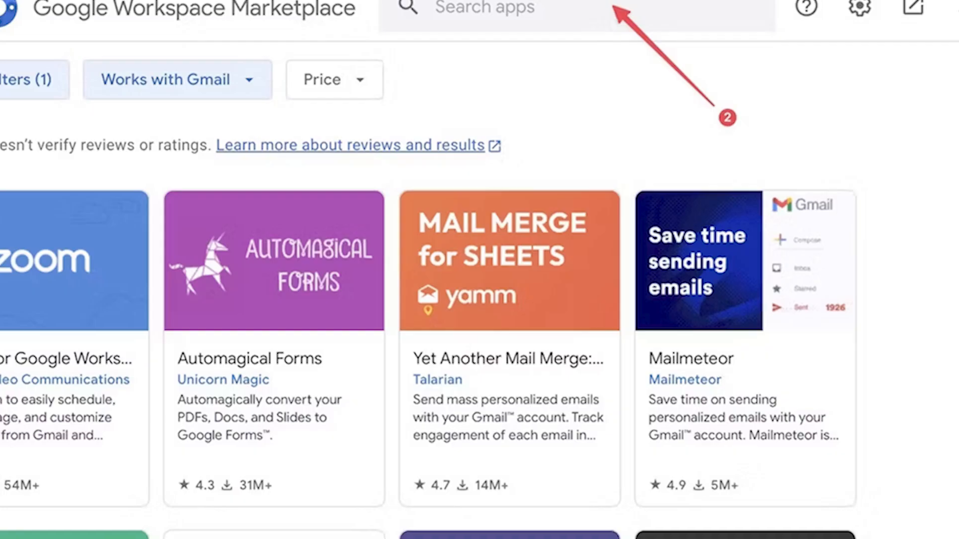
type("Fax")
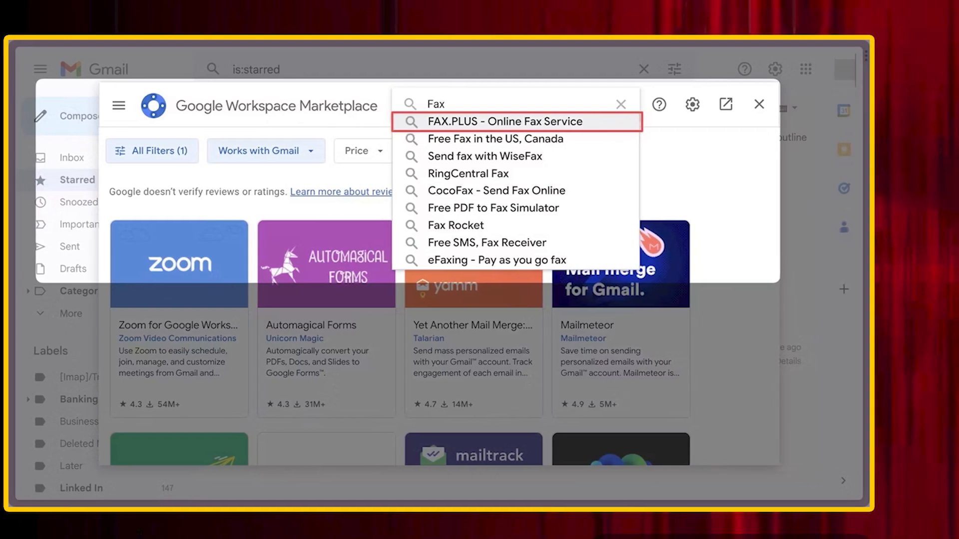
left_click(494, 121)
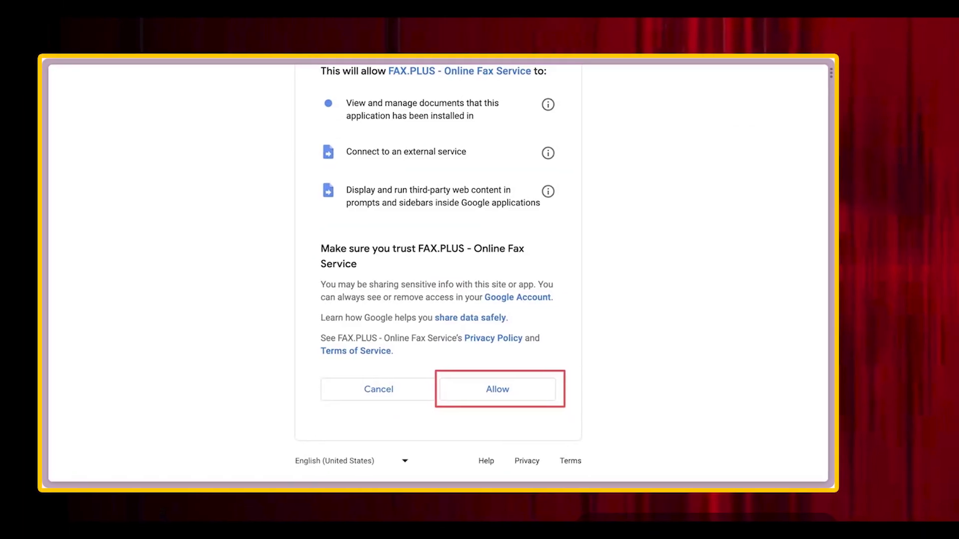
- Grant FAX.PLUS the requested access and install it
left_click(496, 388)
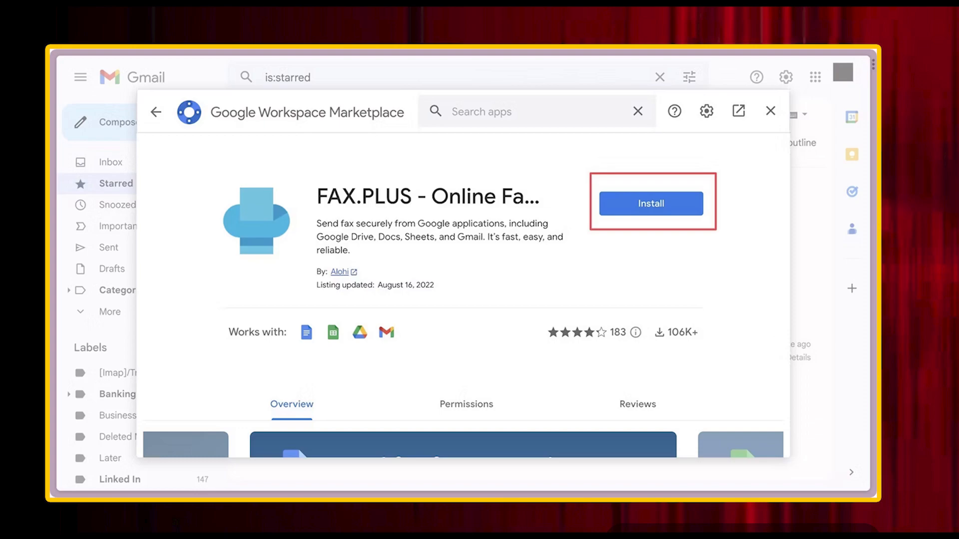
left_click(770, 111)
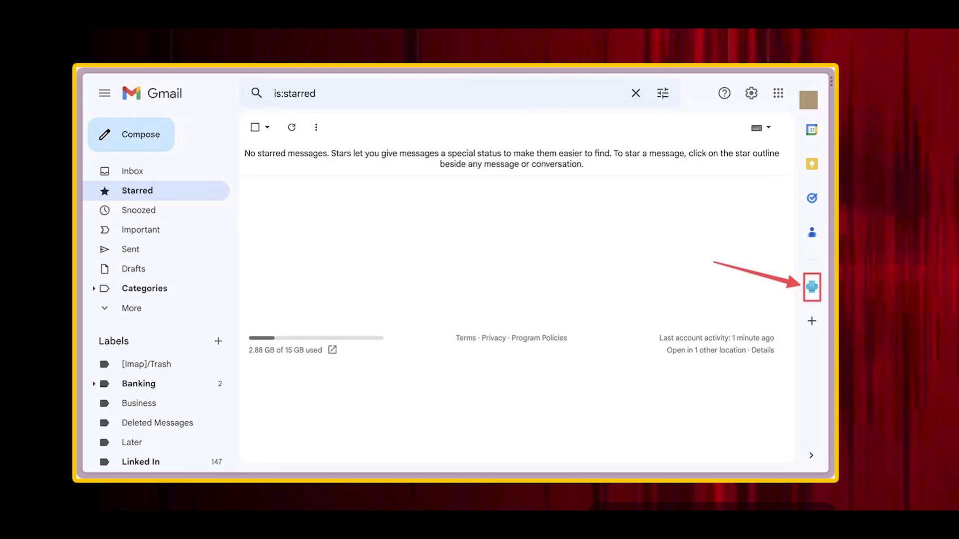
left_click(811, 288)
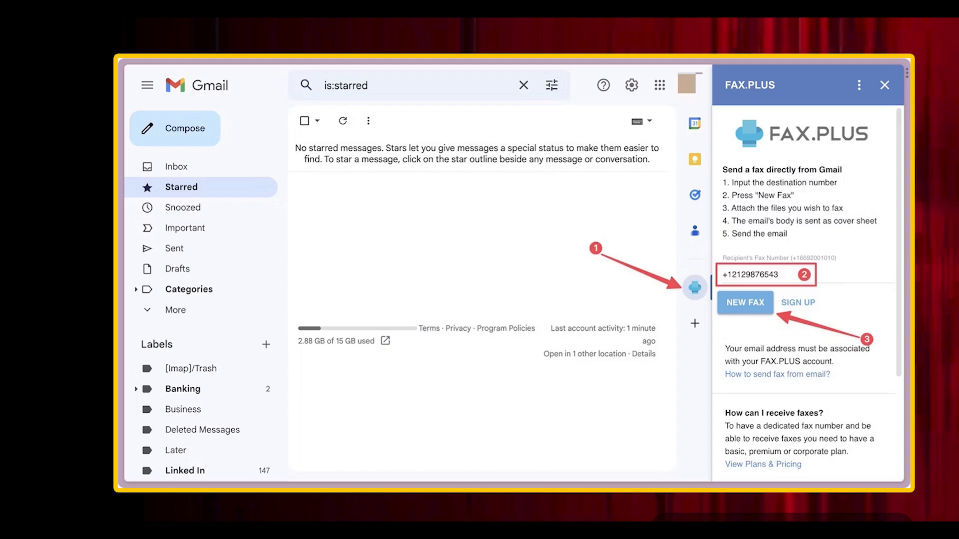
- Start a new fax to the entered number
left_click(745, 302)
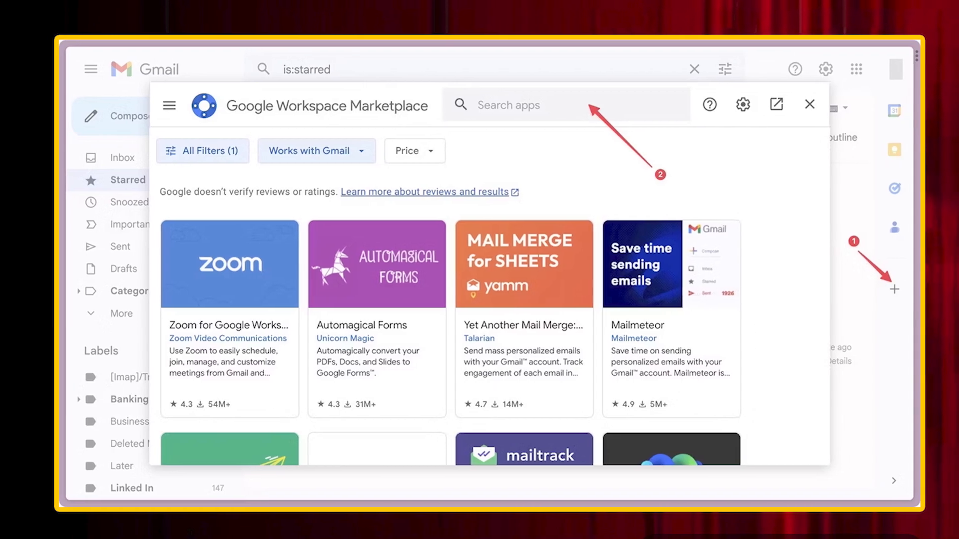
- Search Marketplace for "Fax" and select the FAX.PLUS - Online Fax Service suggestion
type("Fax")
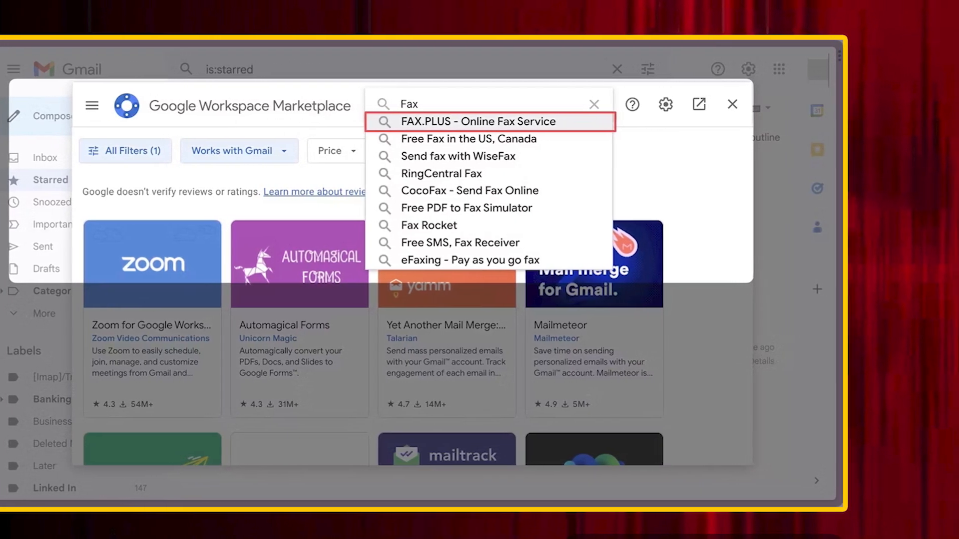
left_click(478, 121)
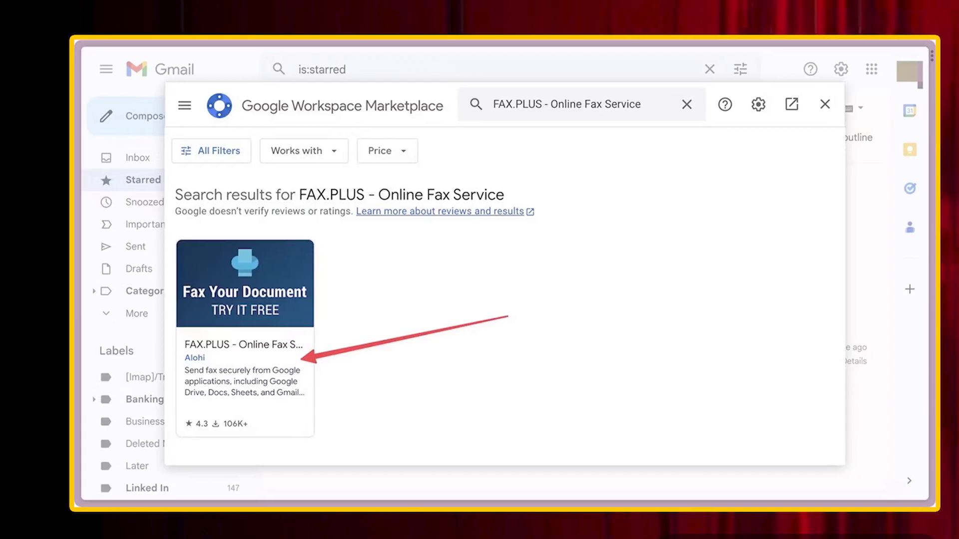